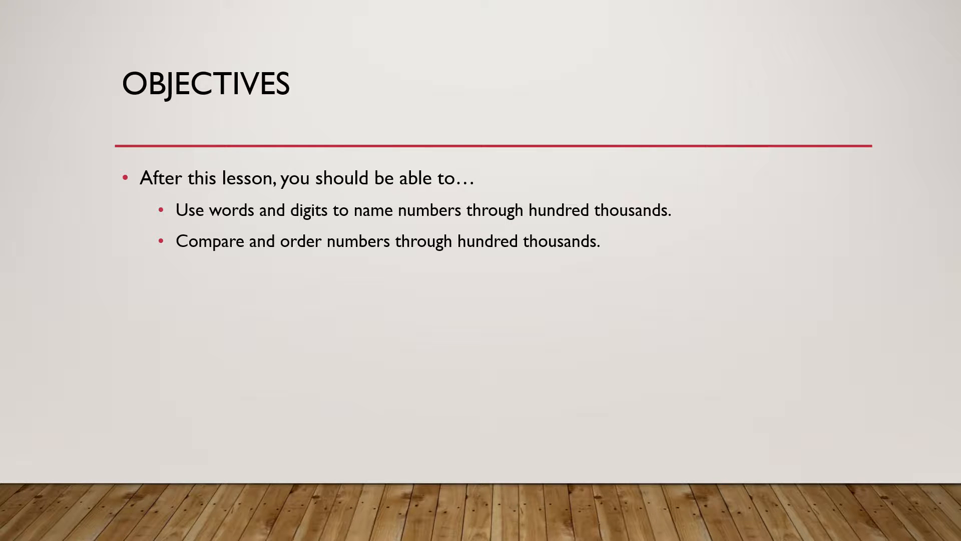
Ink 123,456 on the New Concept blanks with arrows over each digit, then erase arrows and comma circle.
text(Use ordinal numbers to name positions or order.)
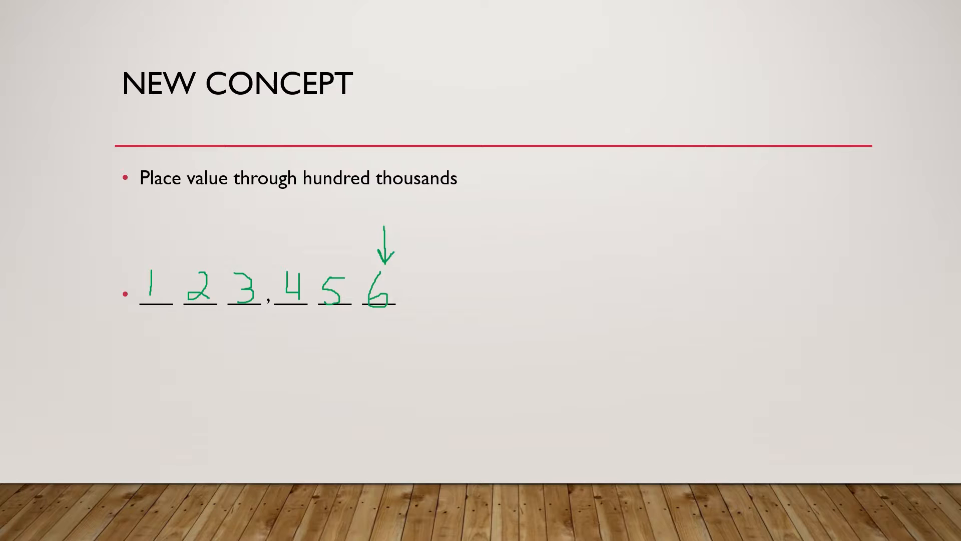
drag(340, 227, 337, 275)
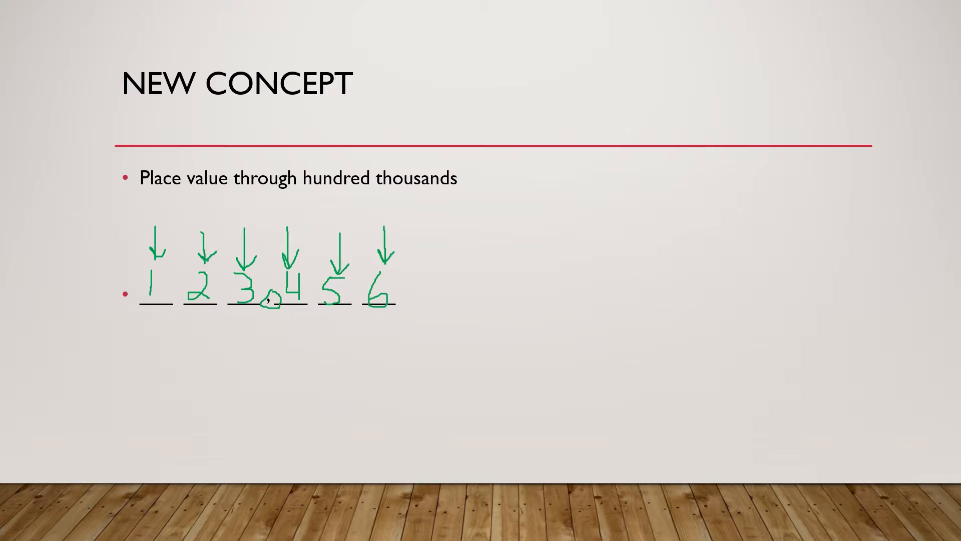
drag(300, 248, 420, 245)
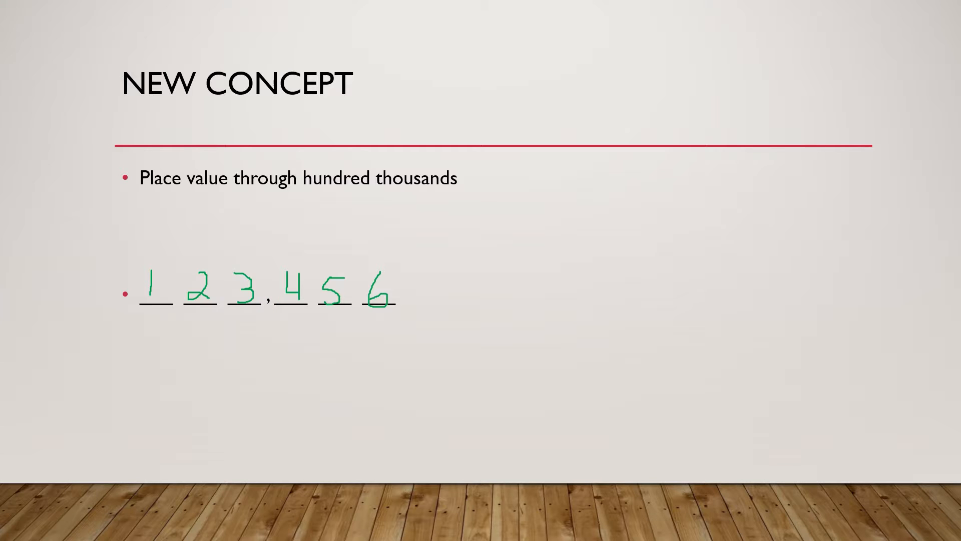
Loop the first three digits 123 and the comma in yellow ink.
drag(139, 306, 190, 318)
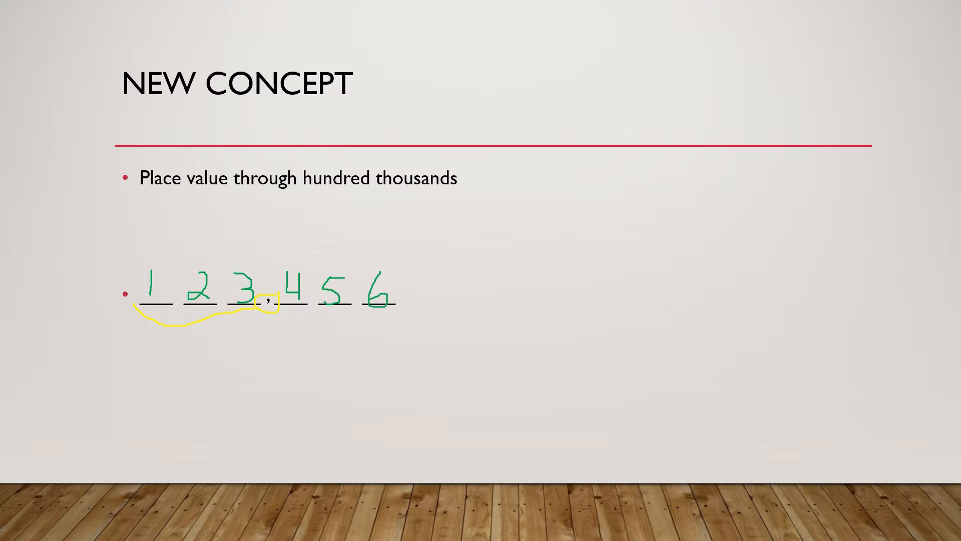
drag(276, 313, 405, 312)
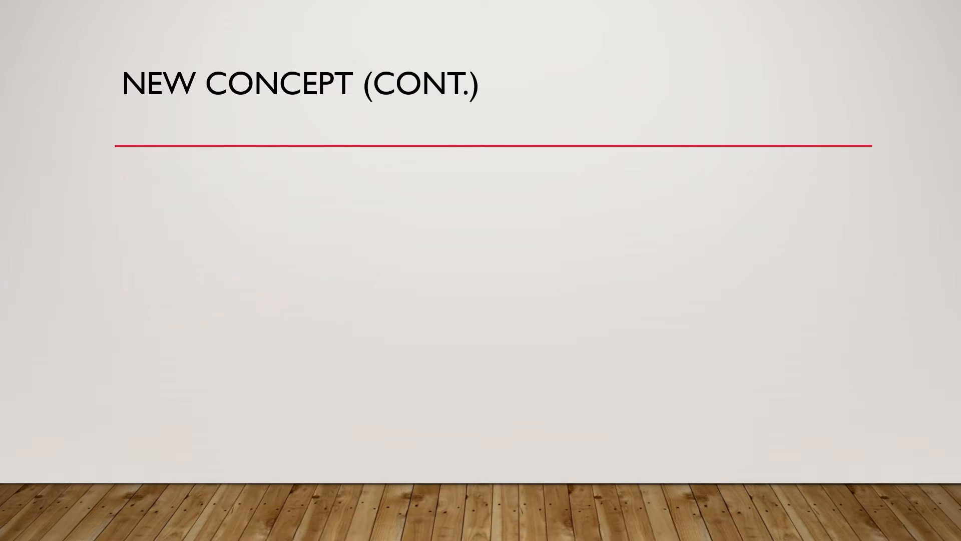
Reveal the 'Ordinal numbers name position or order' bullet and the Bob-and-Kyle line example.
text(Ordinal numbers name position or order)
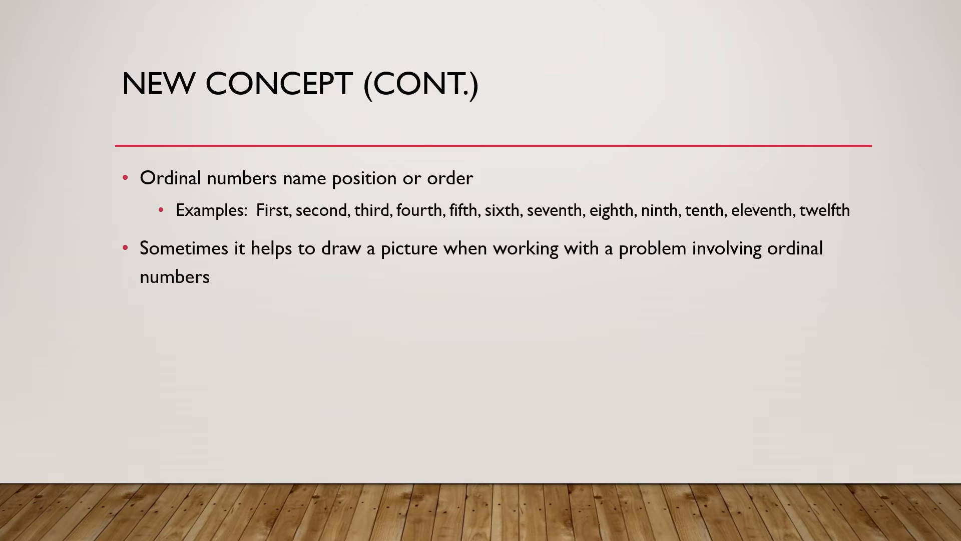
text(Example:  Bob was third in line and Kyle was ninth in line.  How many people are between them?)
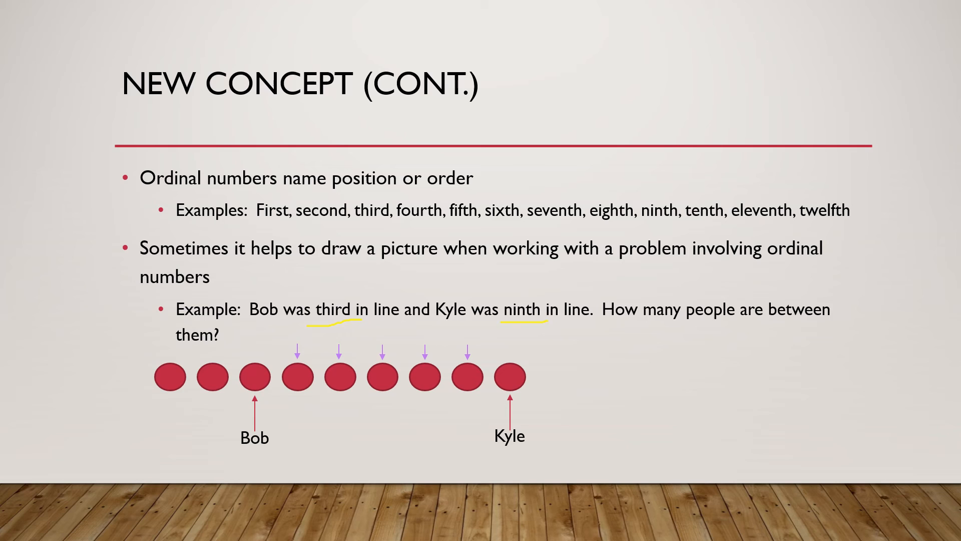
Handwrite 9 − 3 = 6 in yellow beside the line example, then advance to Practice.
drag(659, 346, 702, 340)
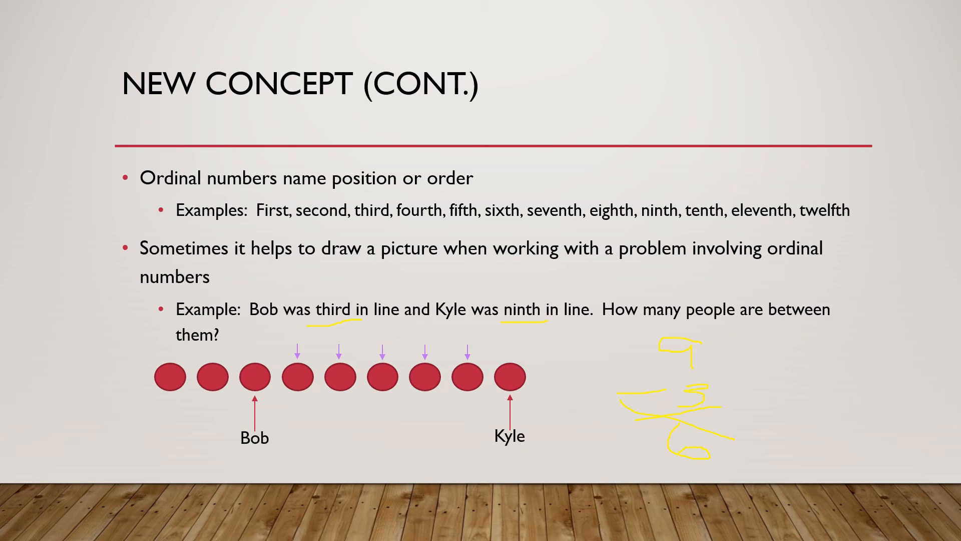
drag(674, 405, 742, 442)
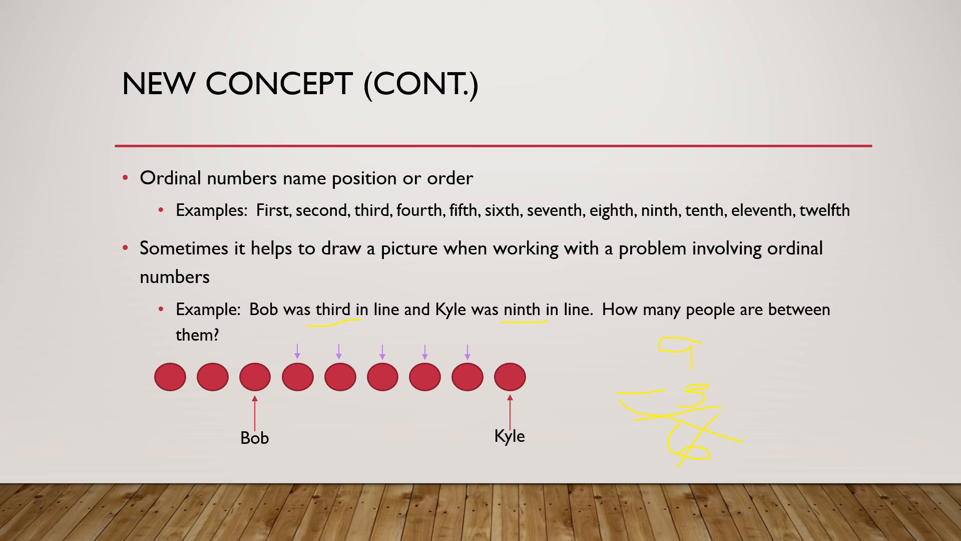
key(right)
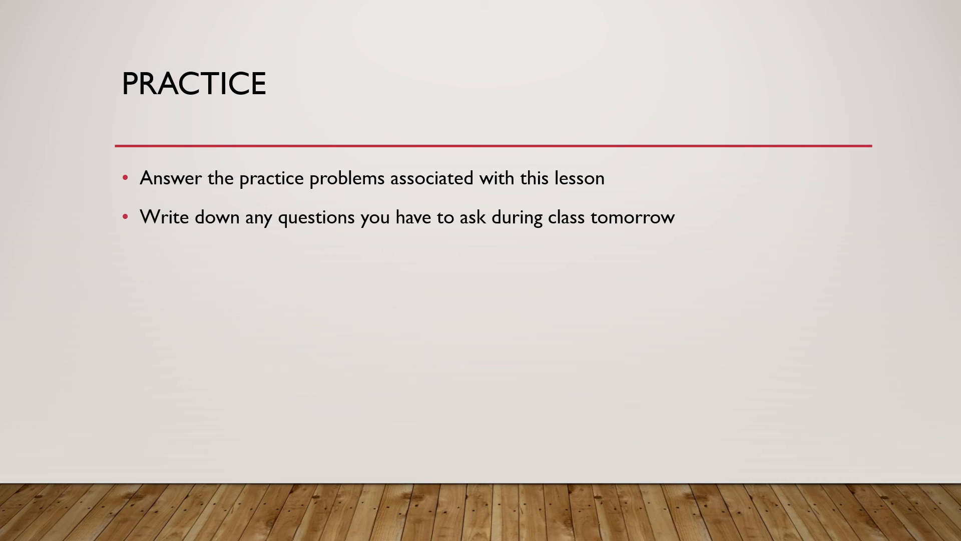